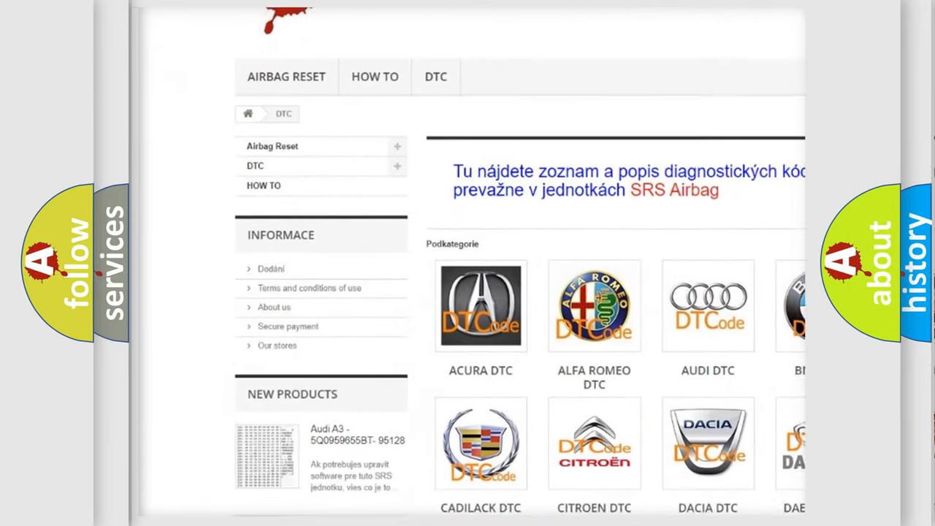
scroll(down, 3)
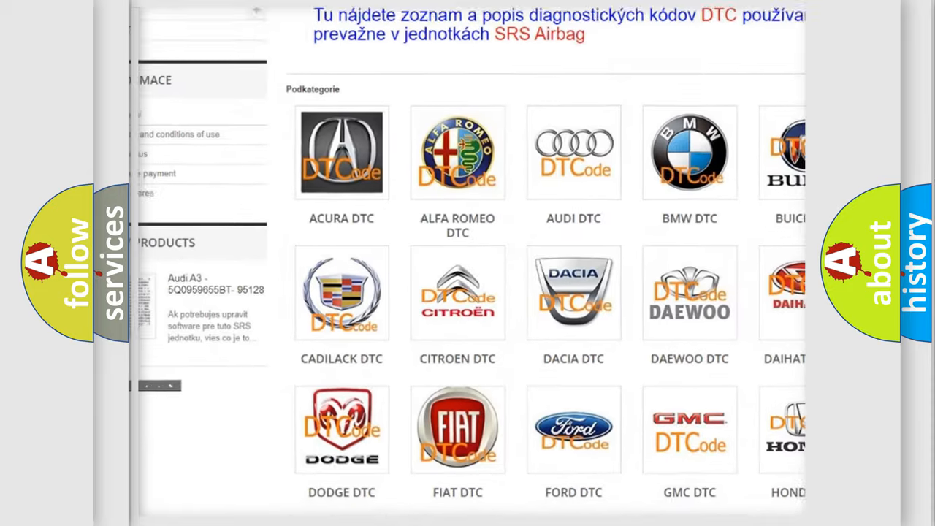
scroll(down, 3)
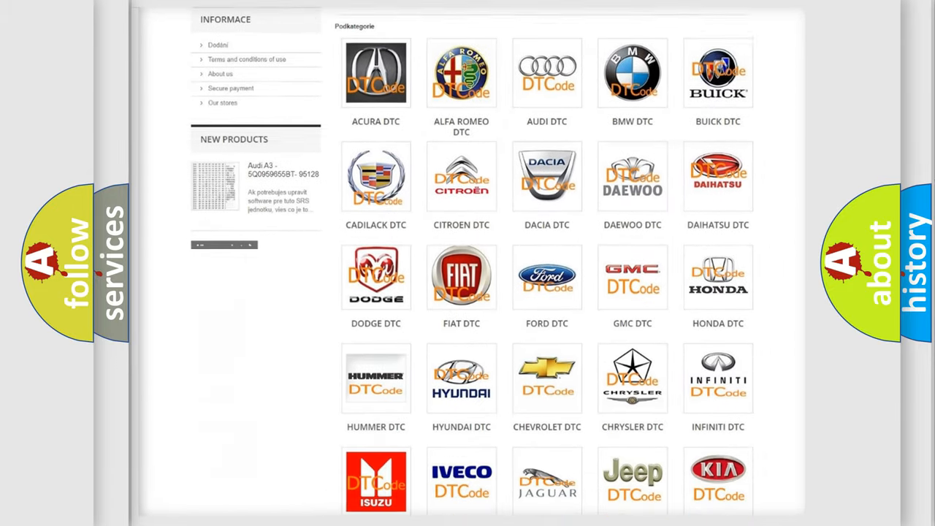
scroll(down, 3)
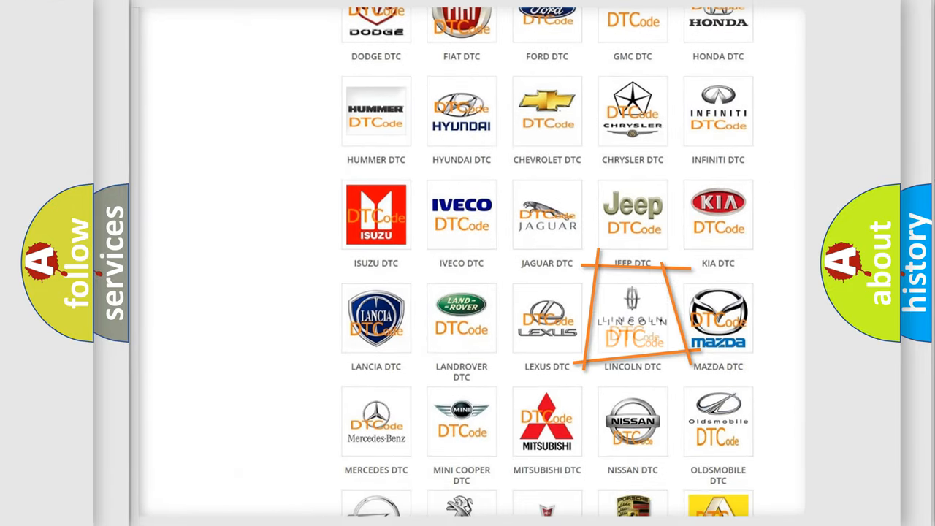